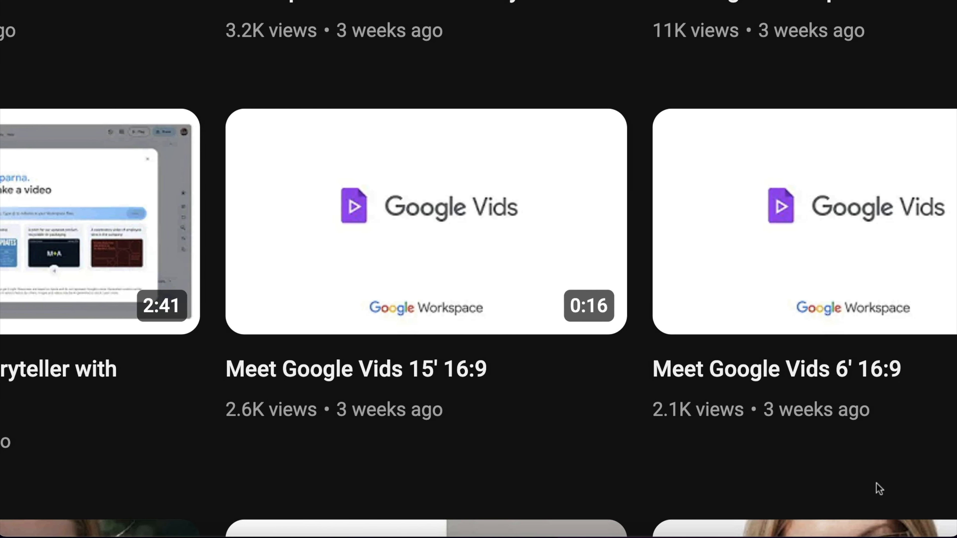
Step: Browse the Google Workspace channel's Videos list to reach the 'Meet Google Vids' intro video
scroll(left, 3)
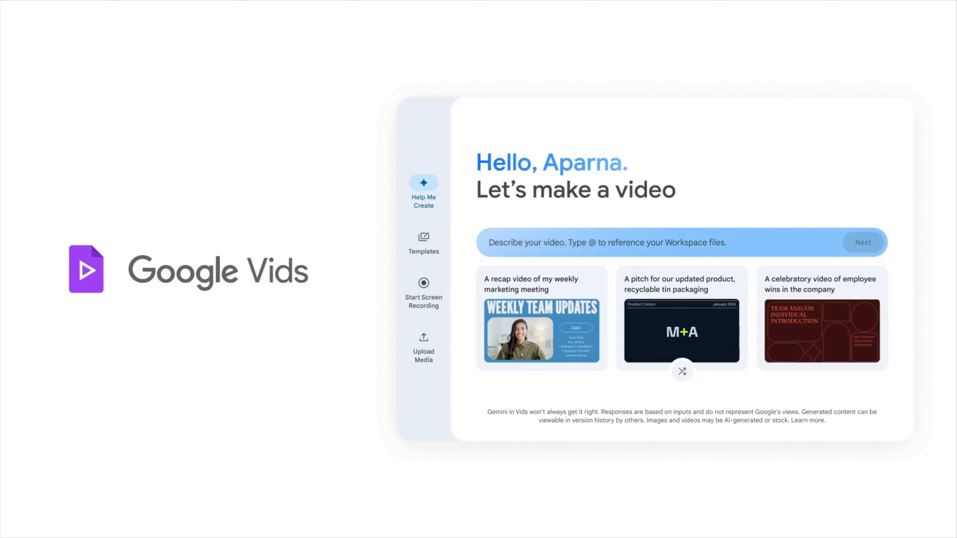
Step: Enter the 'Create a...' recap prompt in Help Me Create, then accept the generated outline to build the video
text(Create a recap video of 2024 Google Cloud Next, Las Vegas)
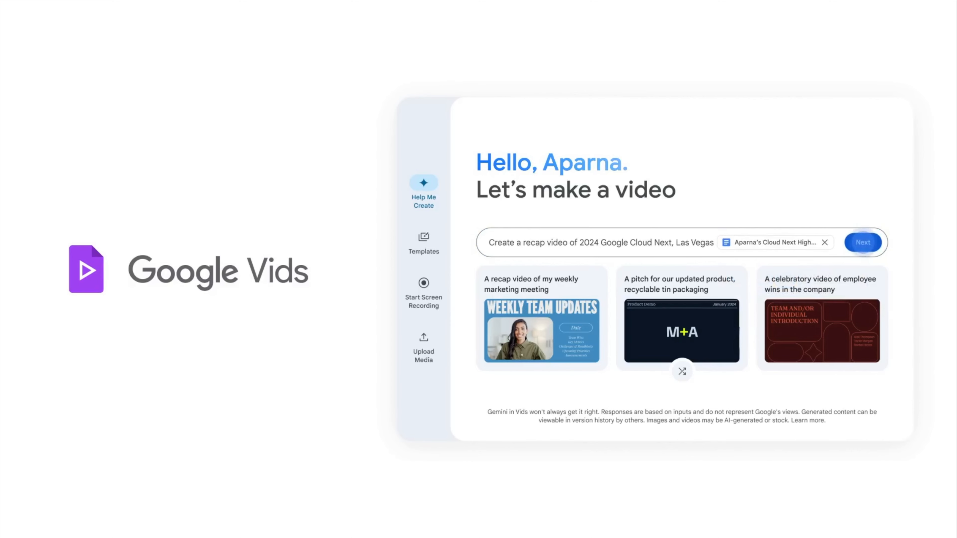
click(863, 242)
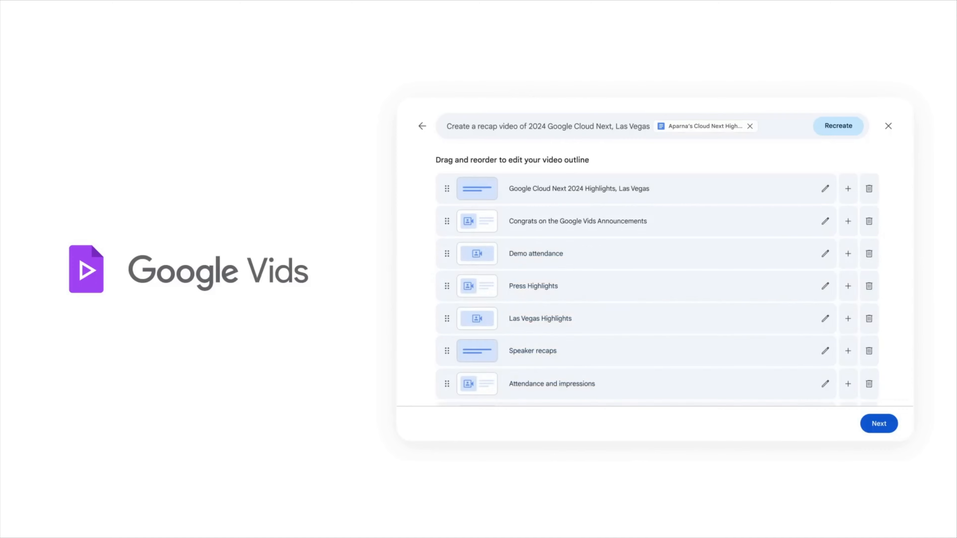
click(879, 423)
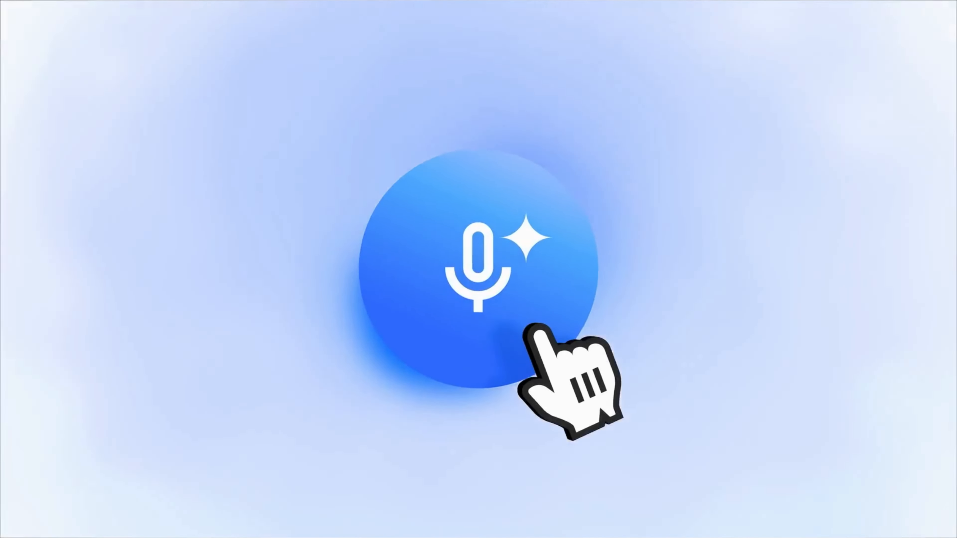
Step: Generate the AI voiceover, play back the recap preview, and search stock media for 'Landscape'
click(474, 271)
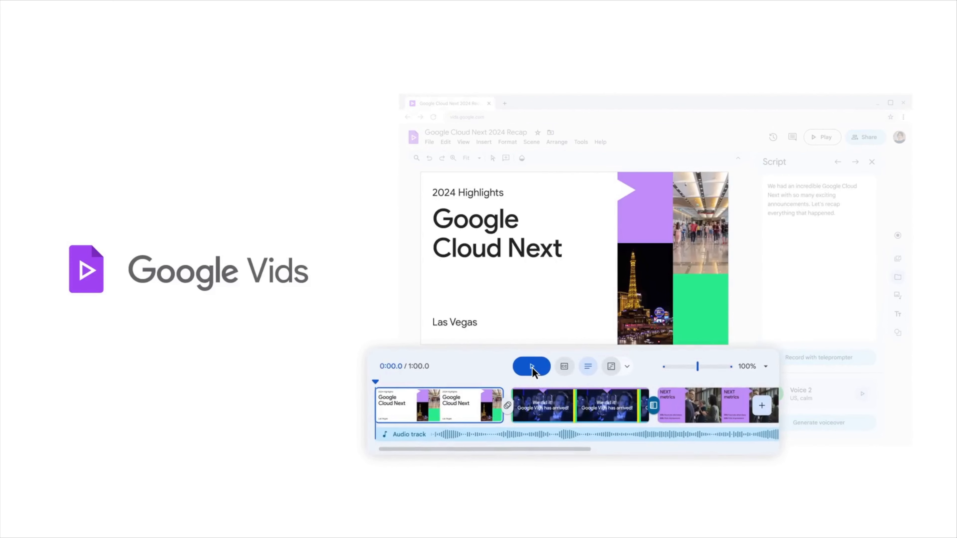
click(532, 367)
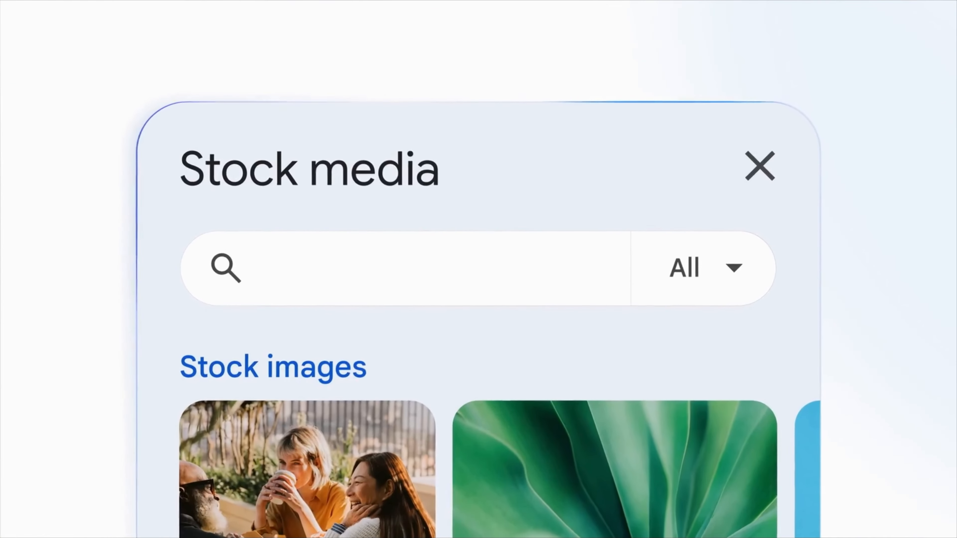
text(Landscape)
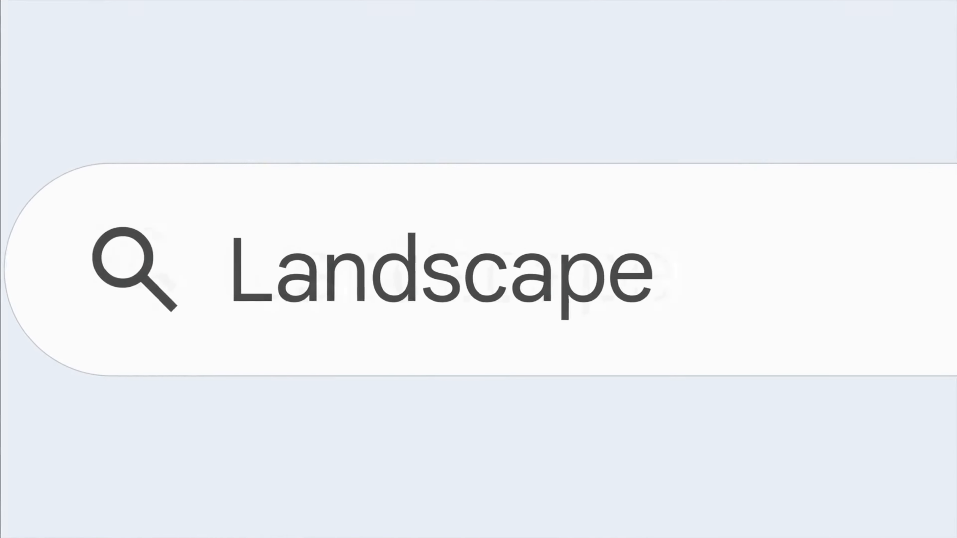